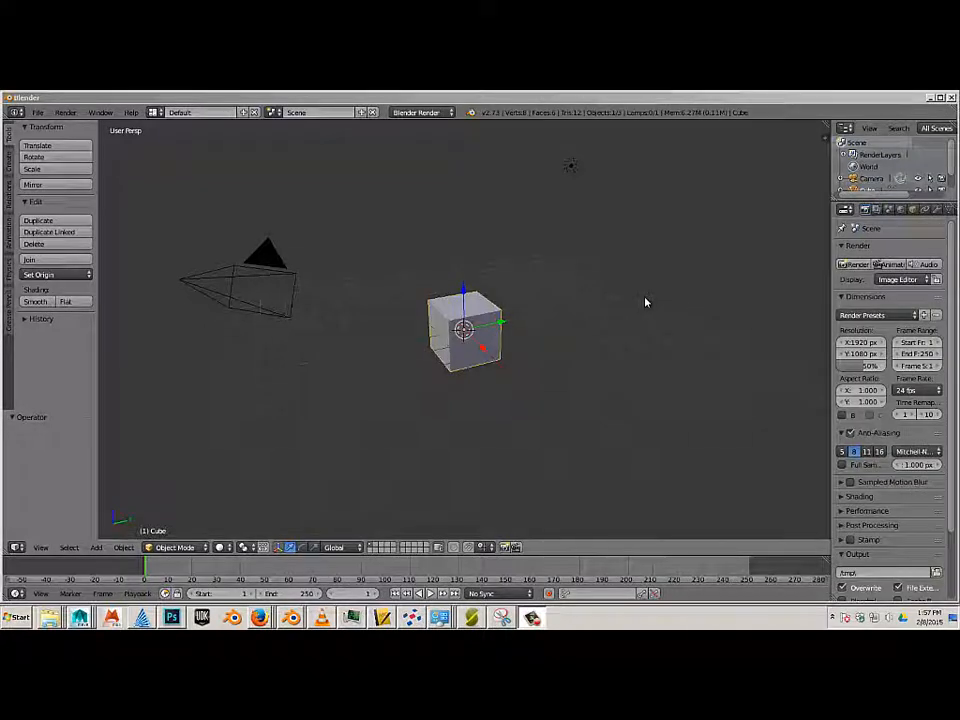
pyautogui.moveTo(288, 144)
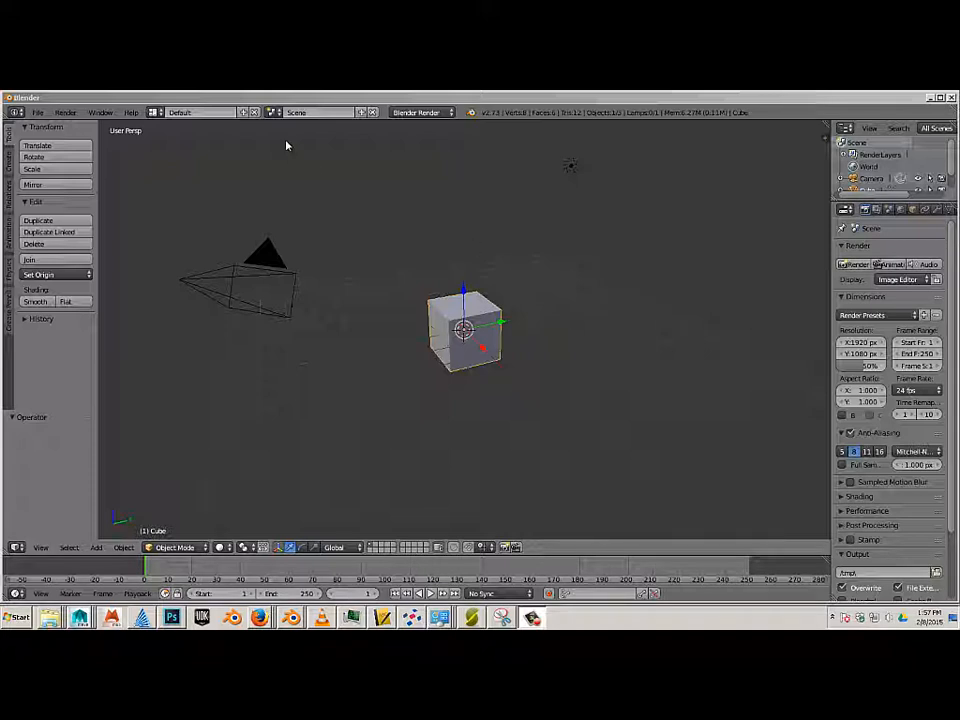
pyautogui.moveTo(224, 204)
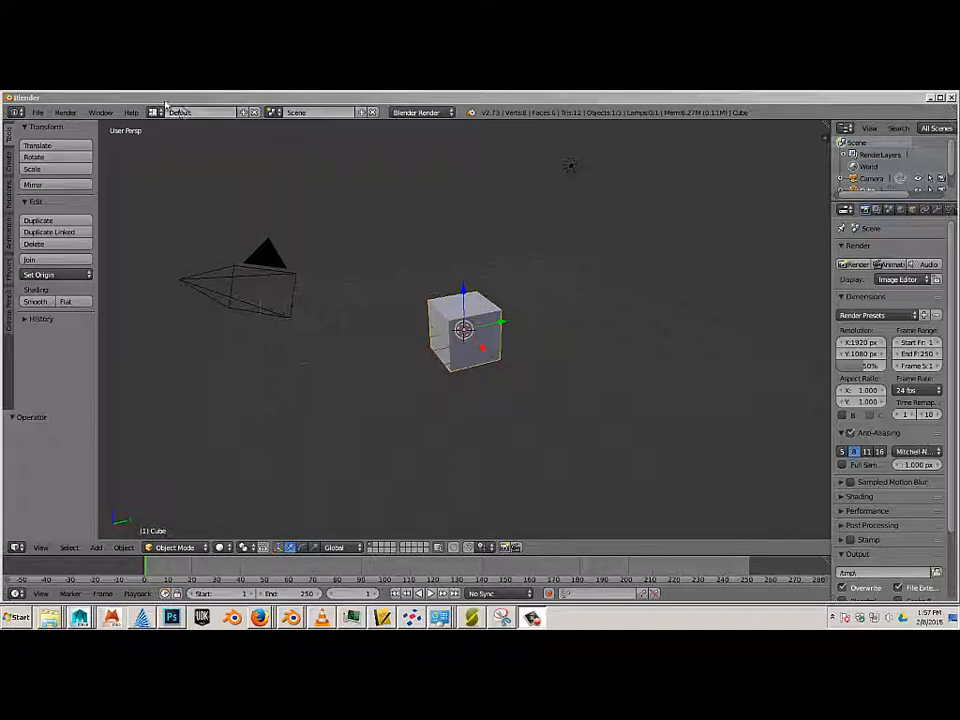
# Switch the screen layout to Video Editing from the default 3D scene.
pyautogui.click(196, 112)
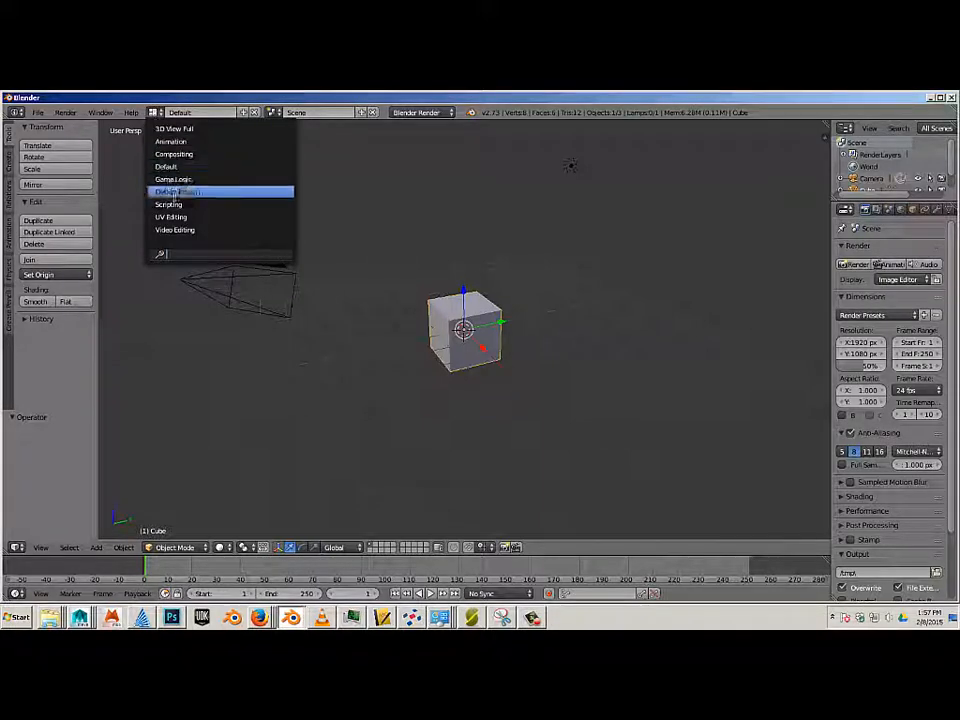
pyautogui.click(176, 228)
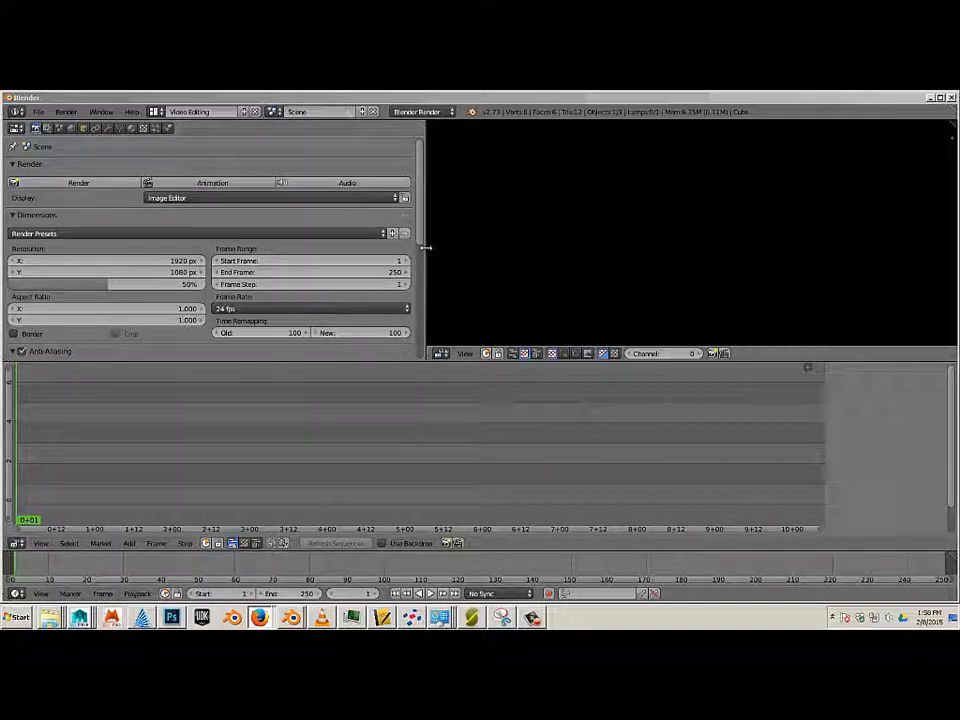
# Narrow the Properties area so the preview beside it gets more room.
pyautogui.moveTo(424, 244); pyautogui.dragTo(202, 236)
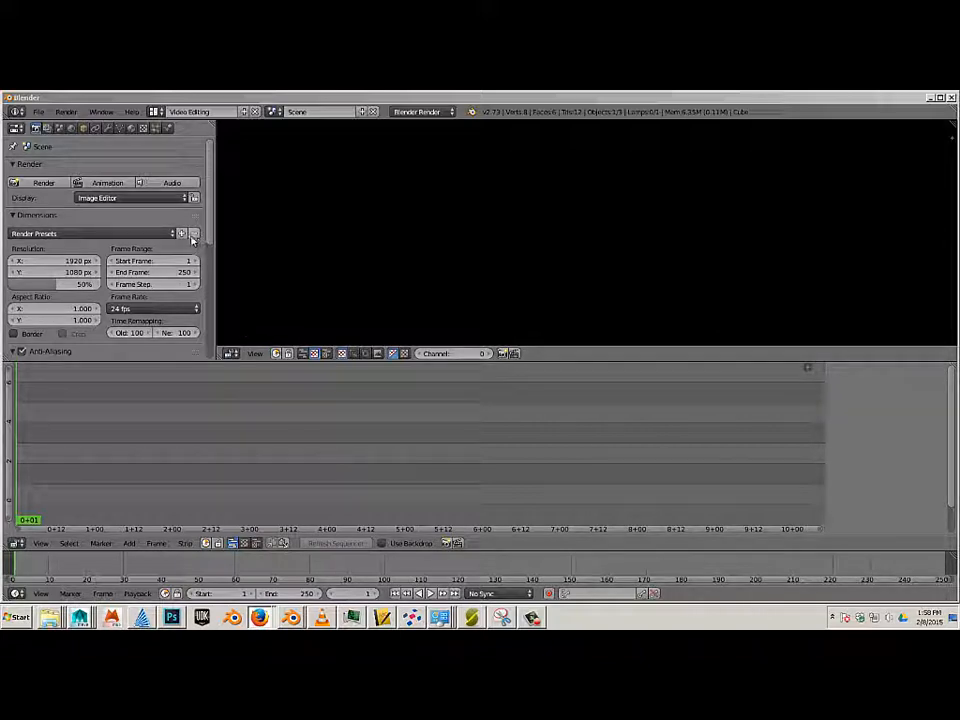
# Scroll the render properties down until the Output panel with path and format shows.
pyautogui.scroll(-3)
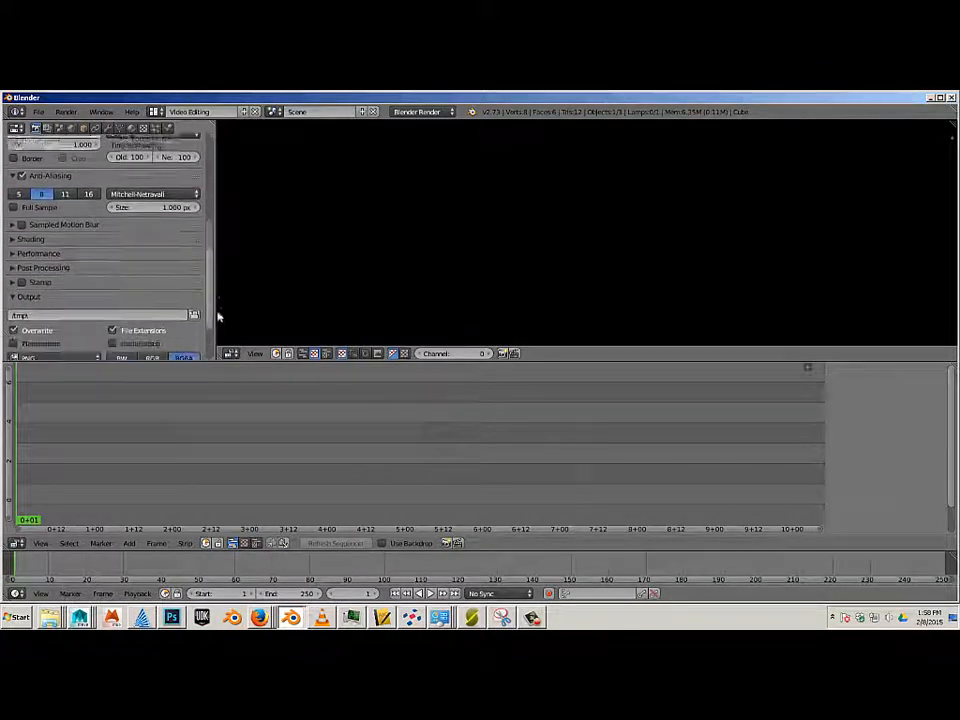
pyautogui.scroll(-3)
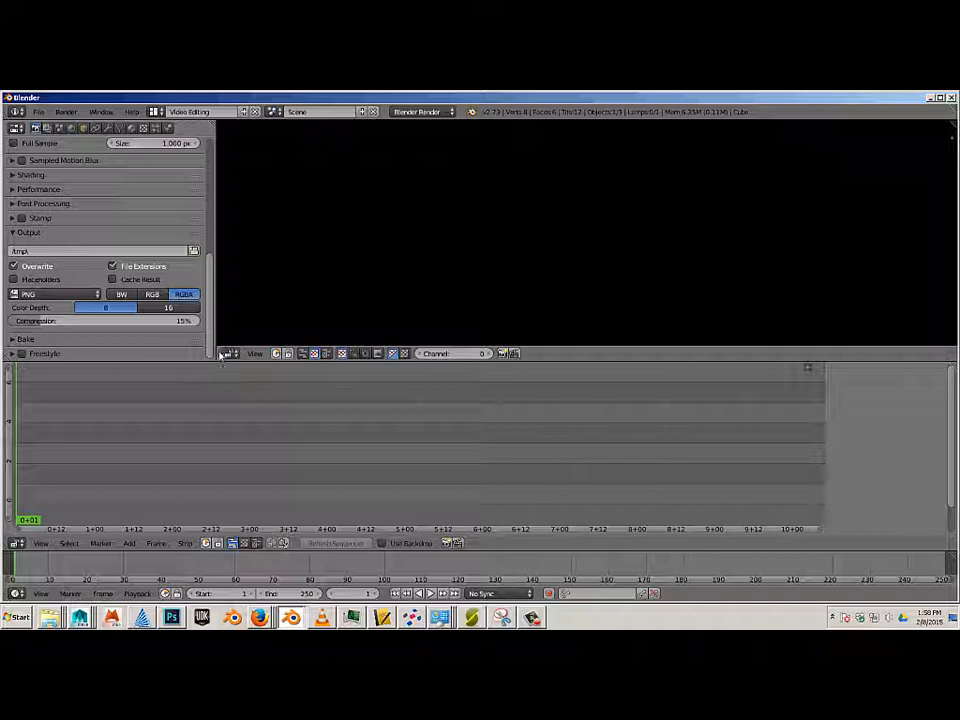
pyautogui.moveTo(236, 336)
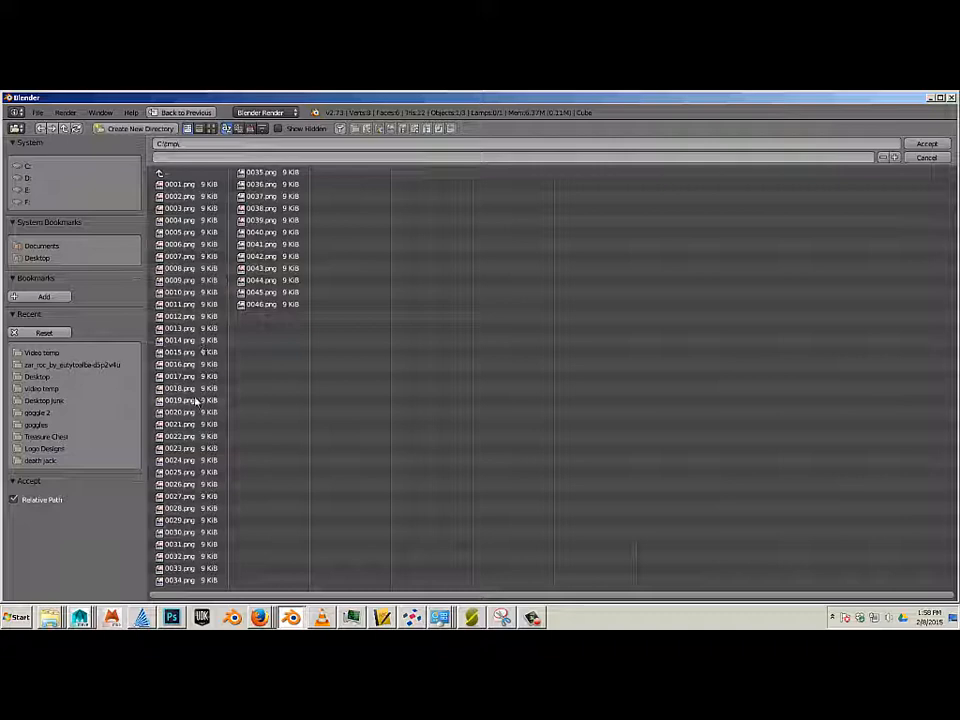
# Navigate the file browser to the Video Temp folder and accept it as the render output path.
pyautogui.click(36, 376)
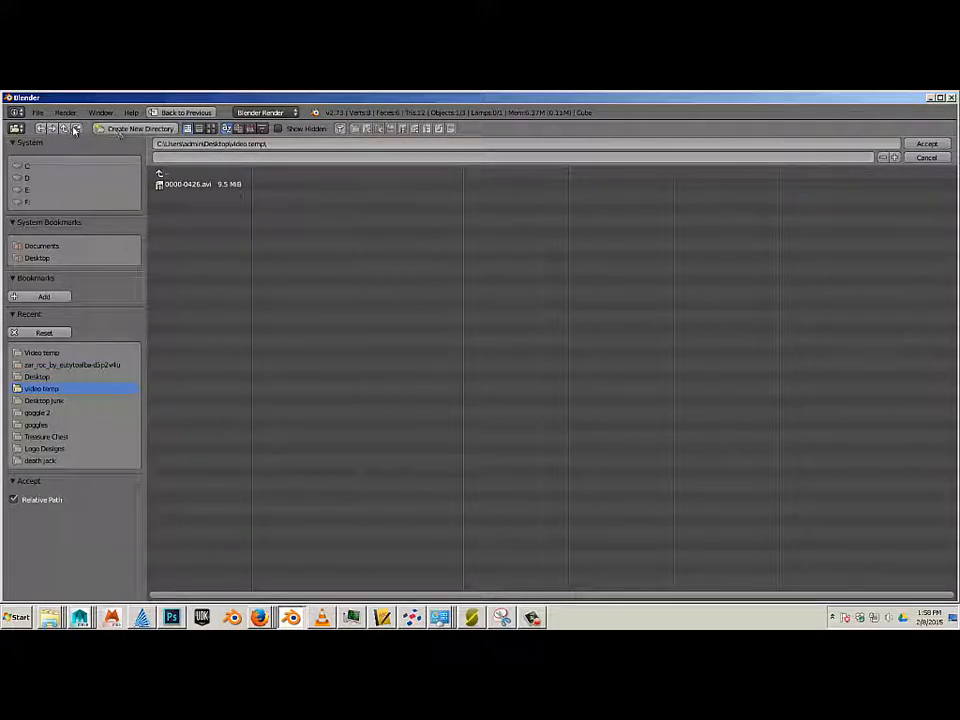
pyautogui.click(36, 376)
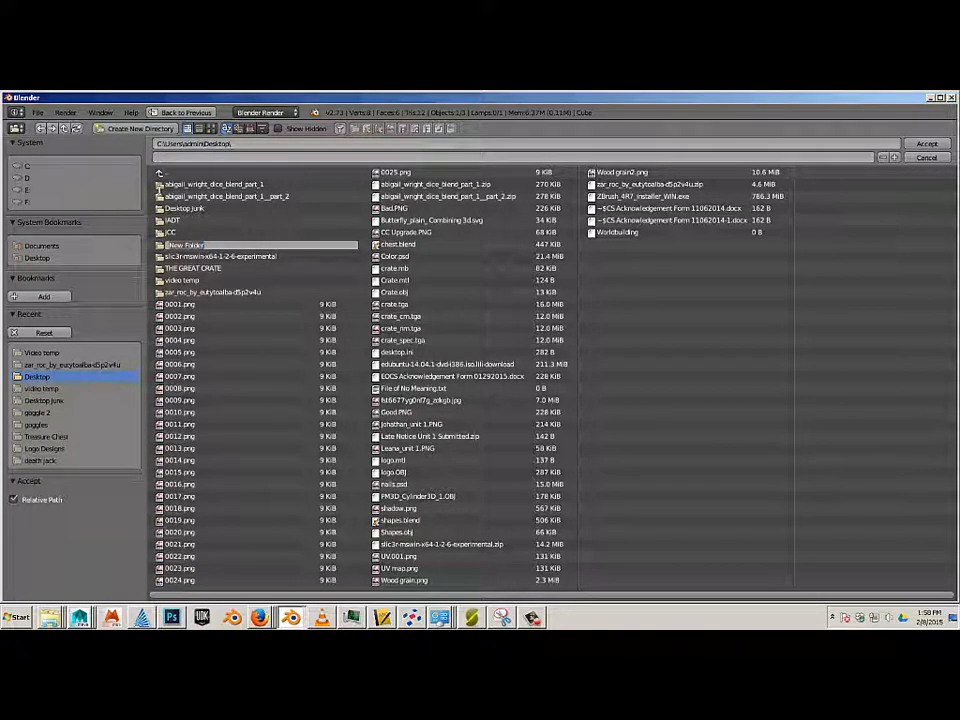
pyautogui.click(184, 244)
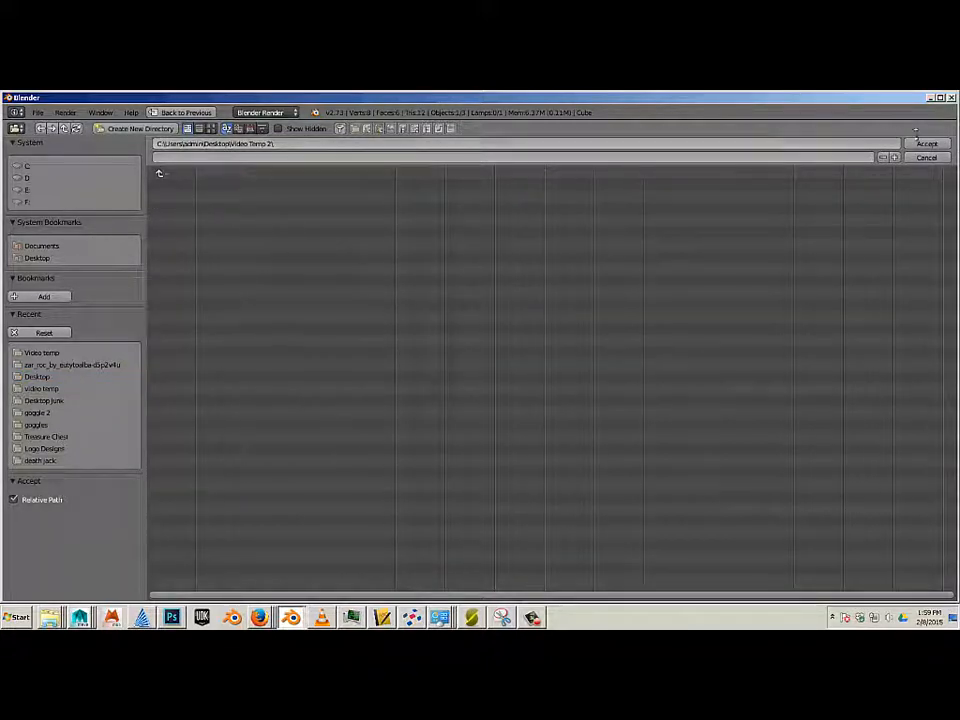
pyautogui.click(926, 144)
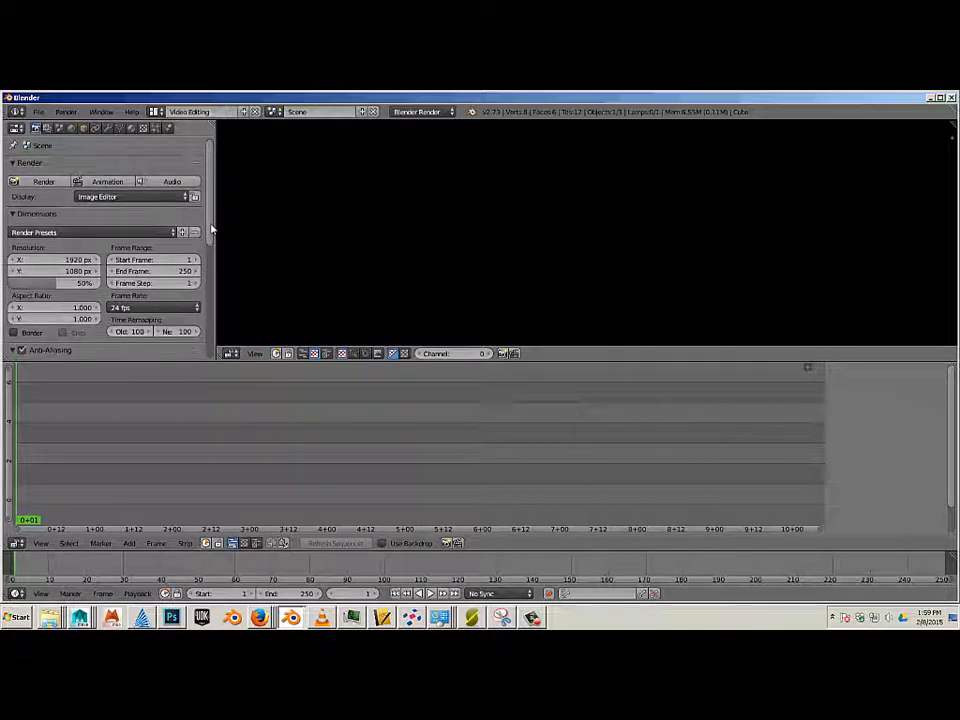
pyautogui.scroll(-3)
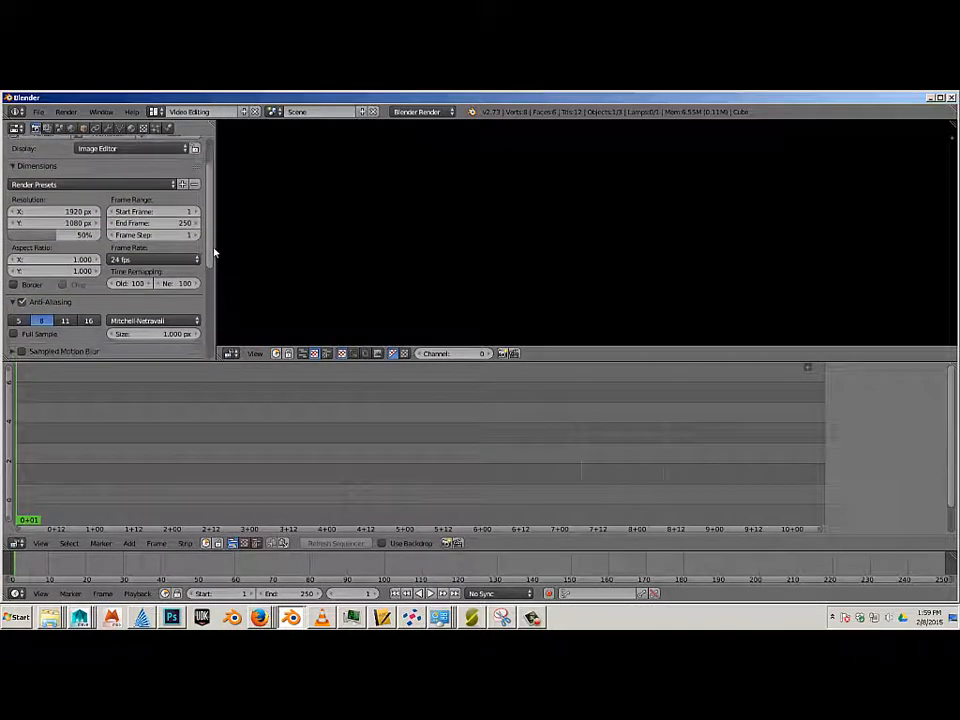
pyautogui.scroll(-3)
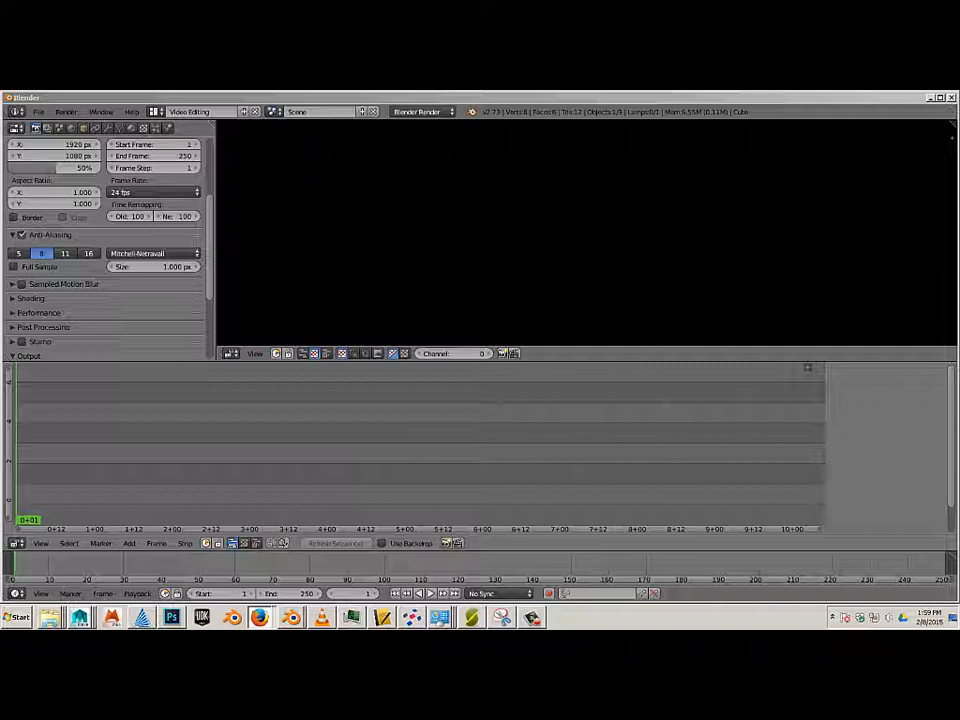
pyautogui.moveTo(516, 412)
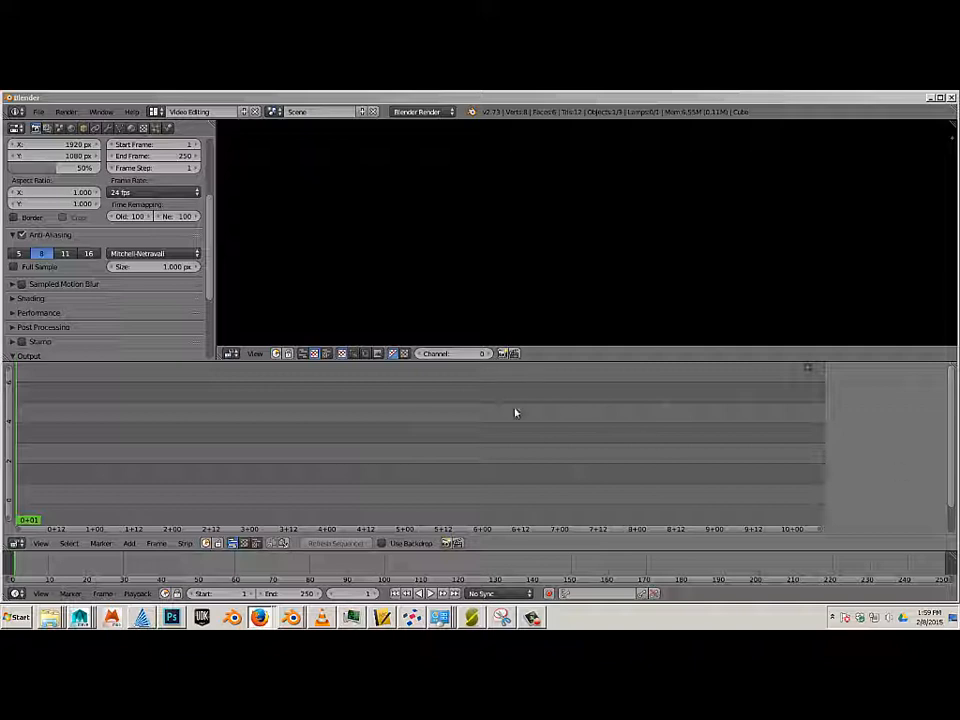
pyautogui.moveTo(464, 396)
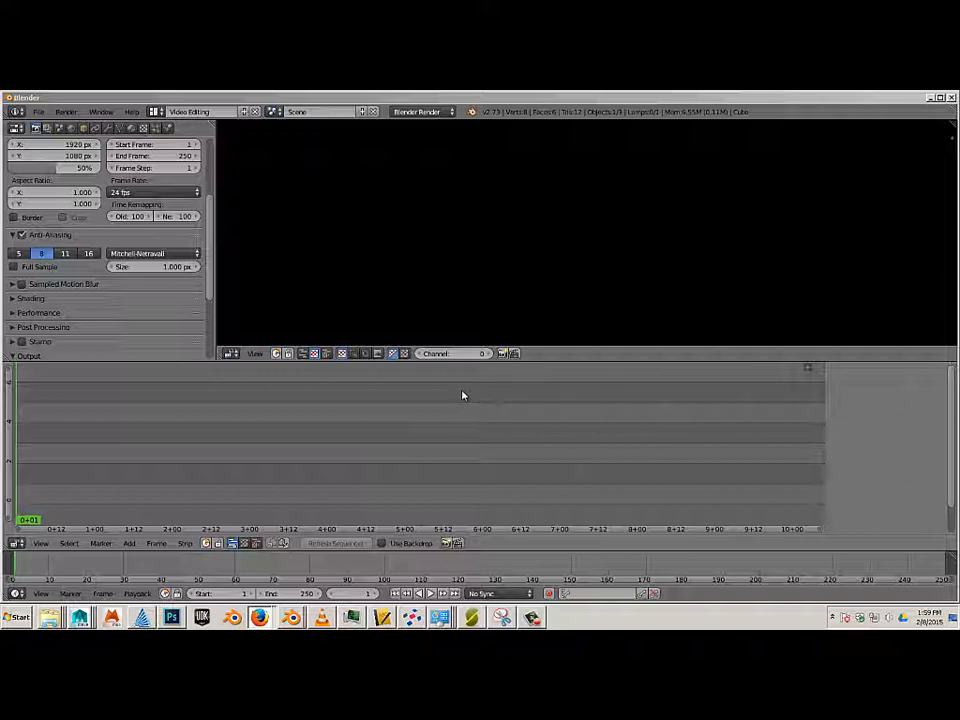